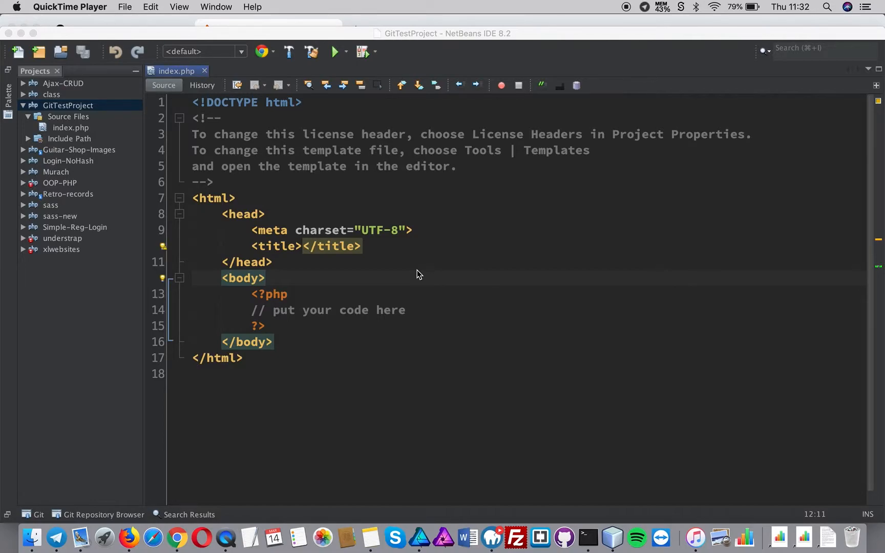
mouse_move(67, 116)
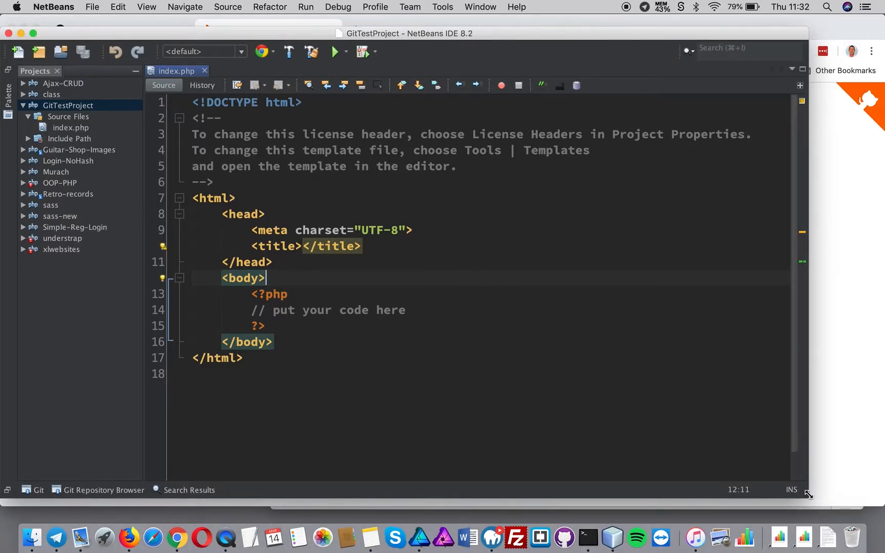
mouse_move(836, 308)
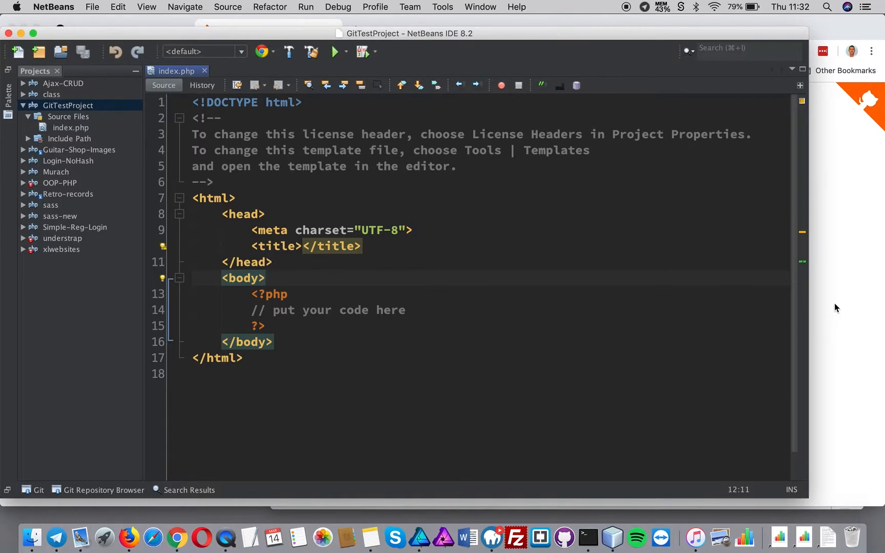
Step: Bring the Chrome window showing gitignore.io in front of the NetBeans project
click(265, 278)
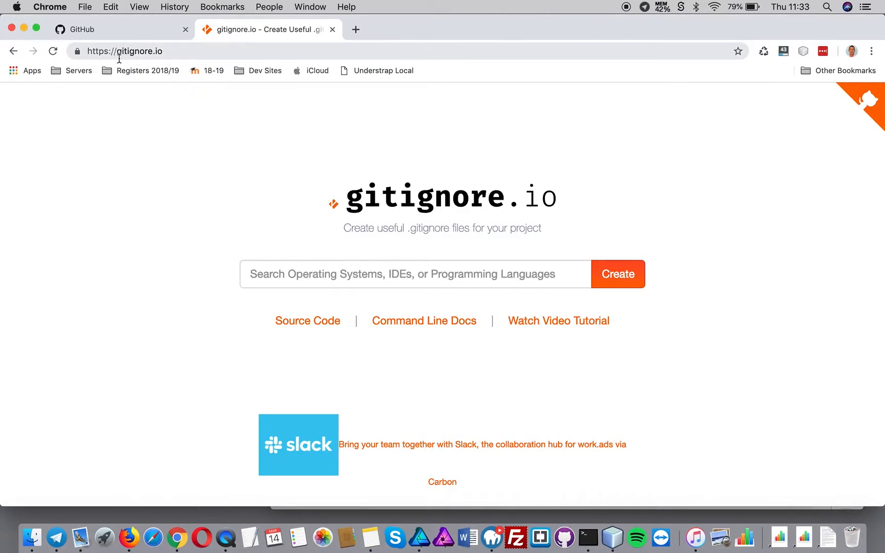
mouse_move(250, 152)
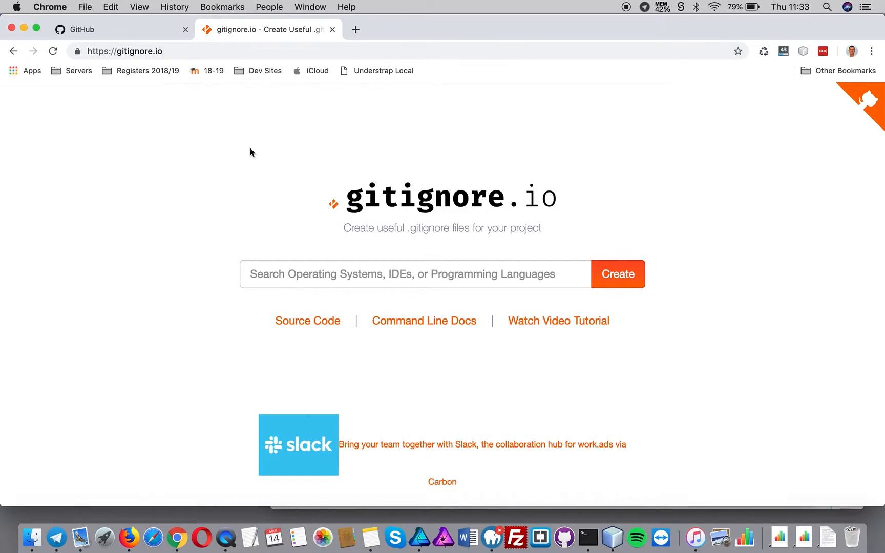
Step: Add NetBeans, Windows and macOS as templates in the gitignore.io search box
click(402, 273)
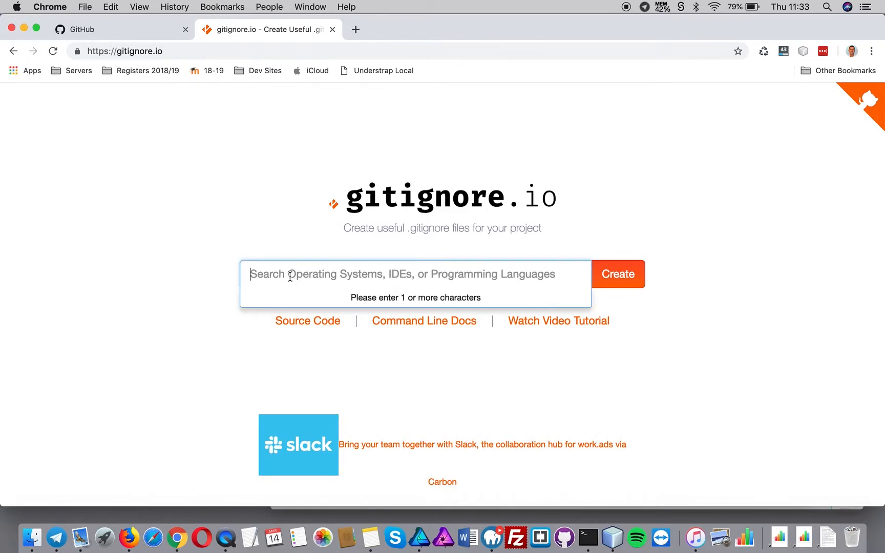
text(net)
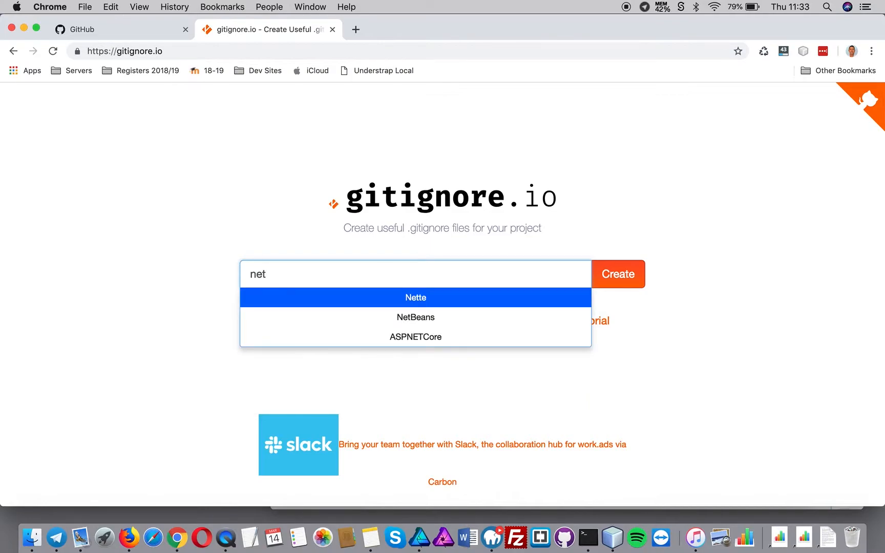
click(415, 317)
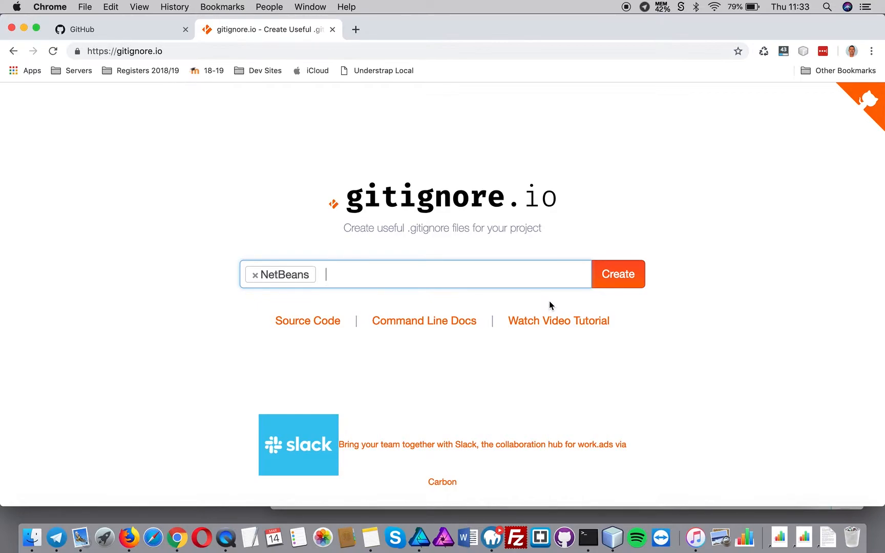
text(win)
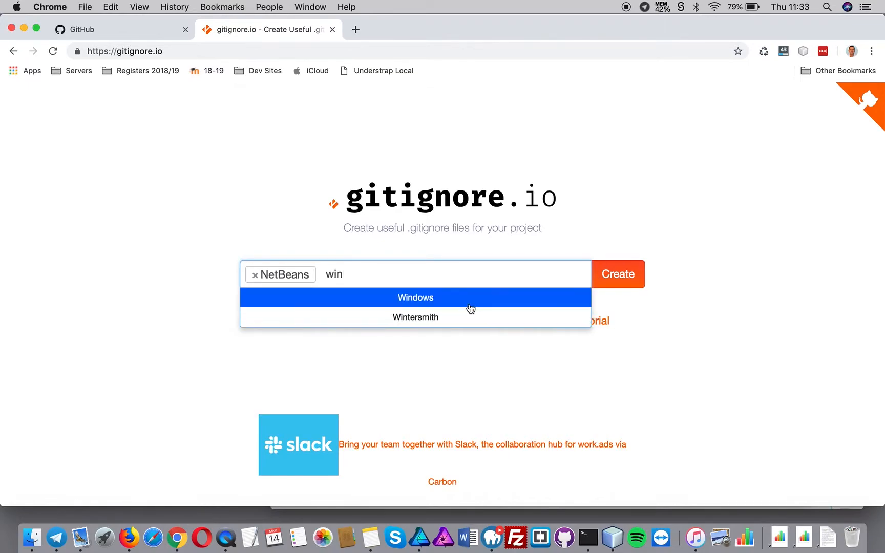
click(415, 297)
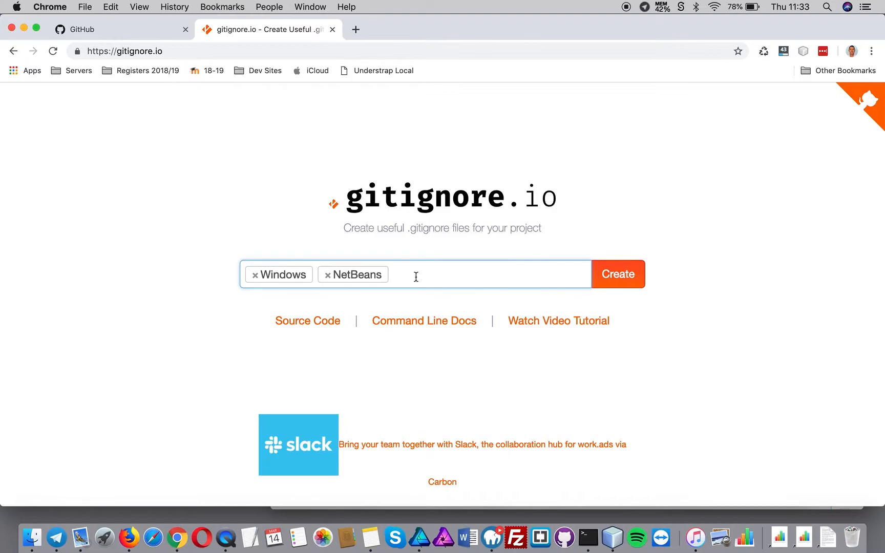
text(m)
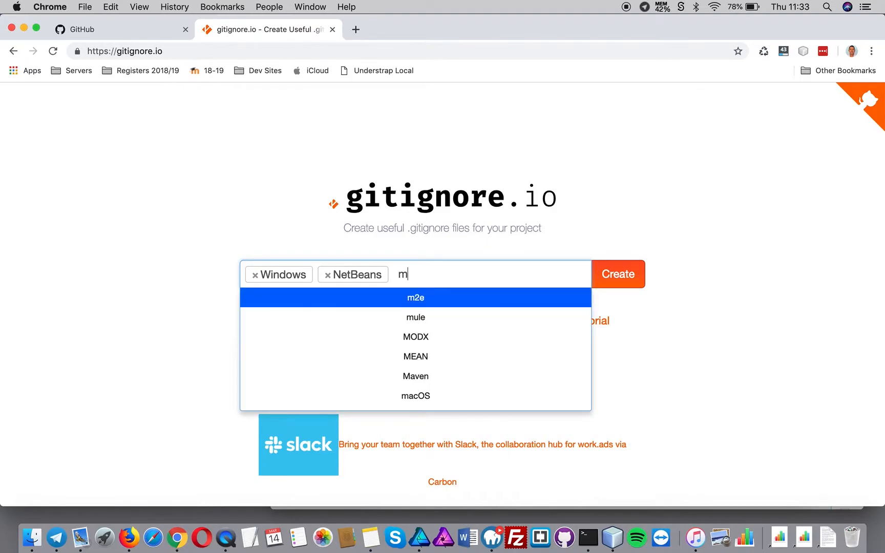
text(ac)
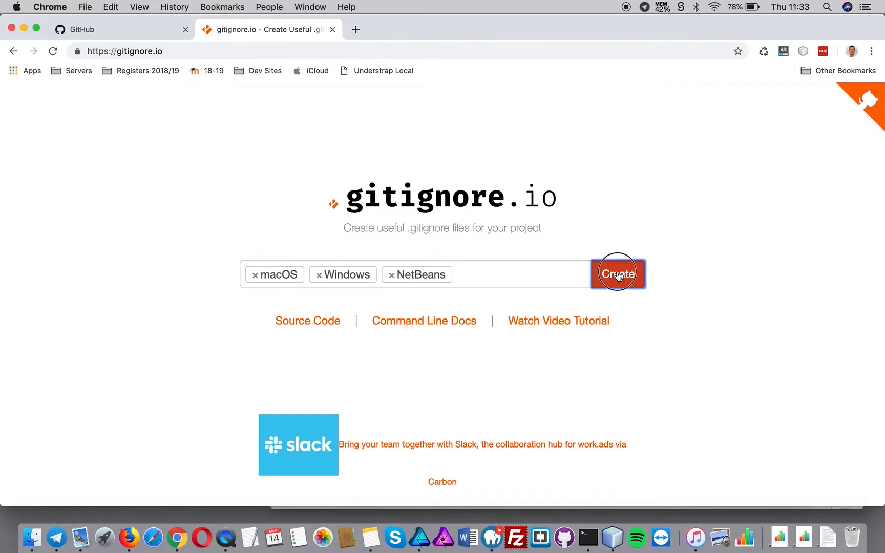
Step: Generate the combined ignore rules with Create and review the generated text
click(618, 274)
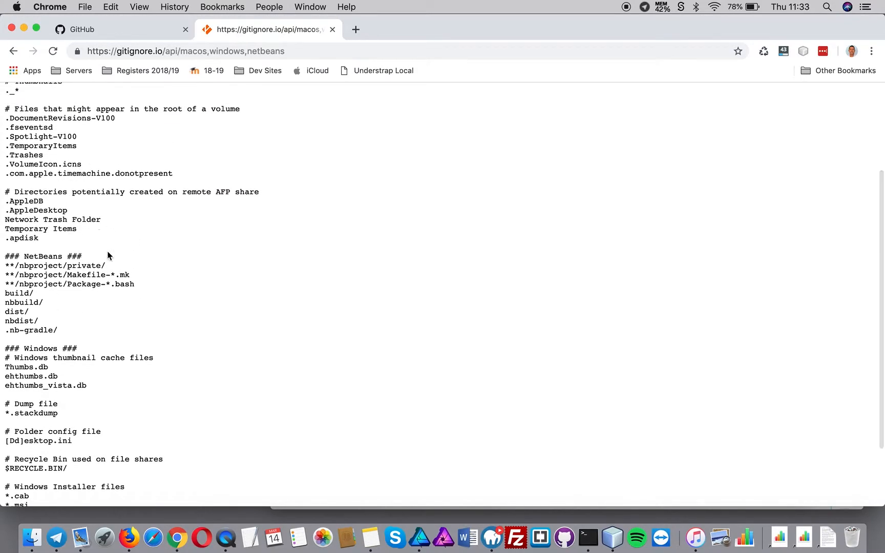
scroll(up, 3)
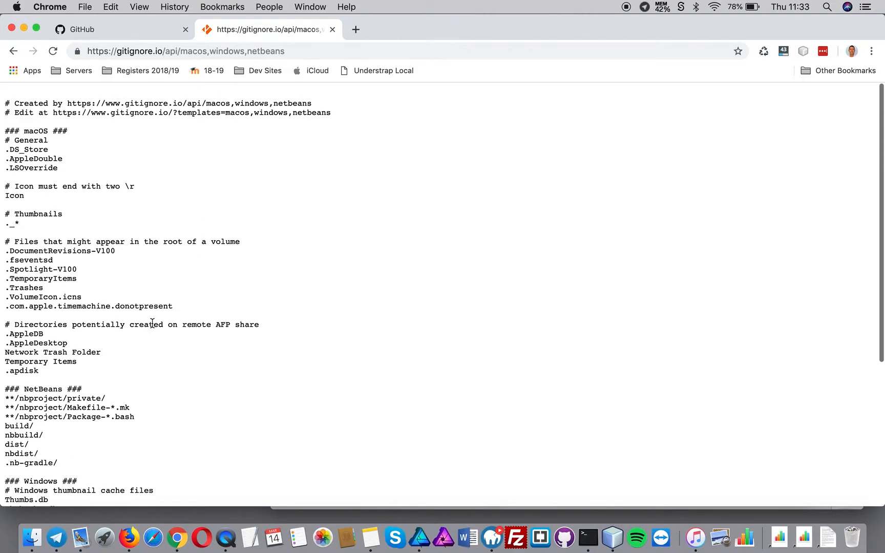
scroll(down, 3)
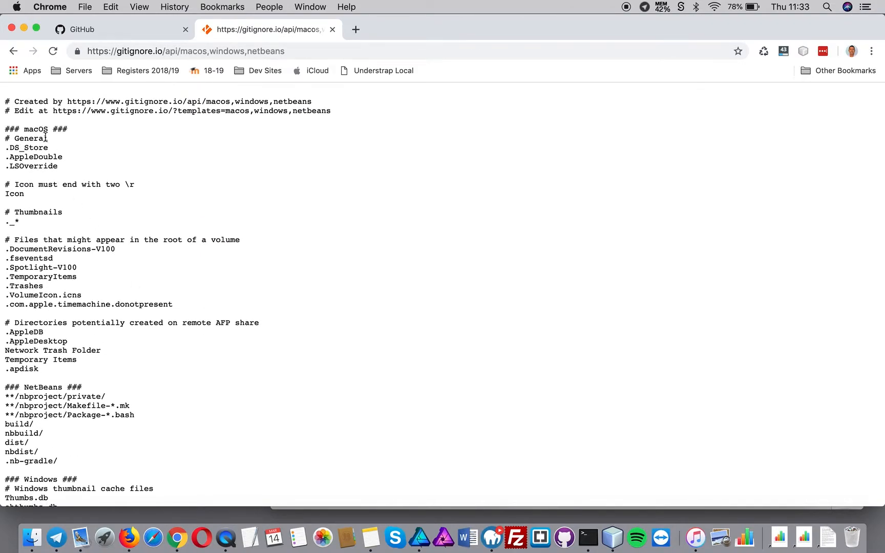
scroll(down, 3)
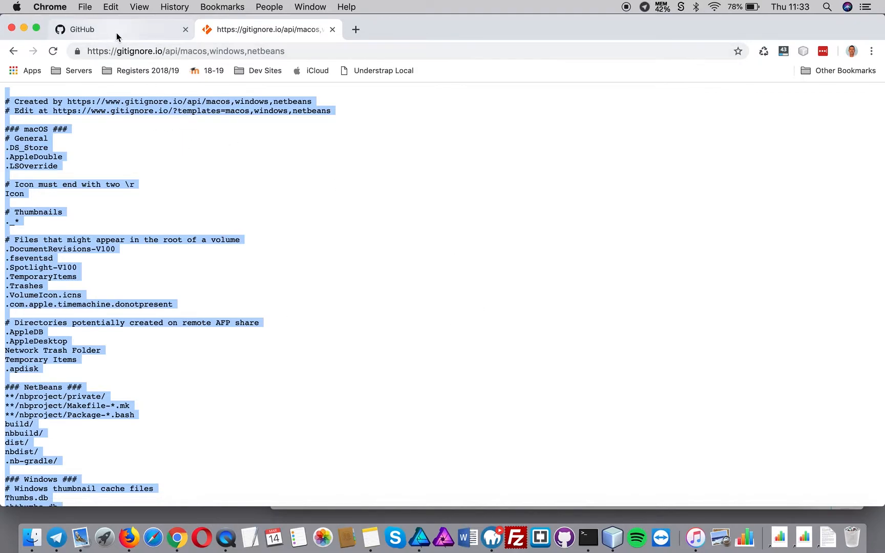
mouse_move(613, 535)
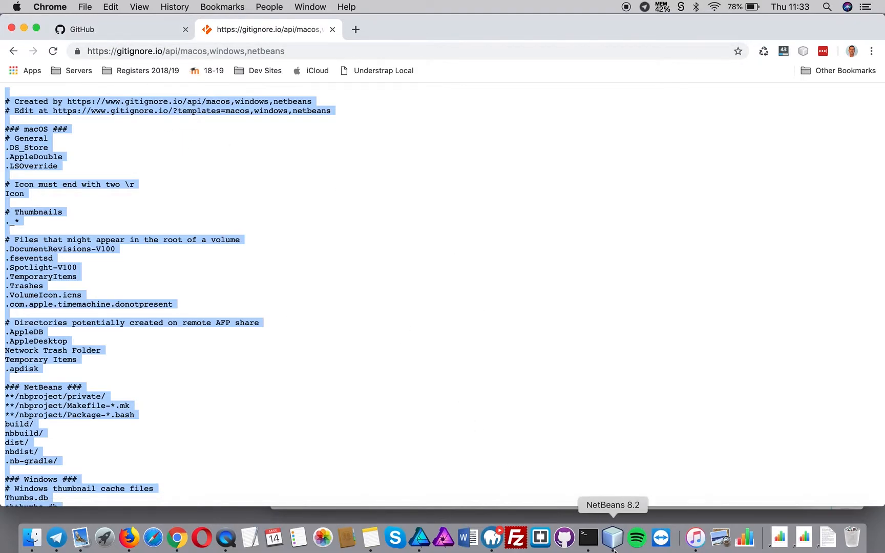
mouse_move(588, 536)
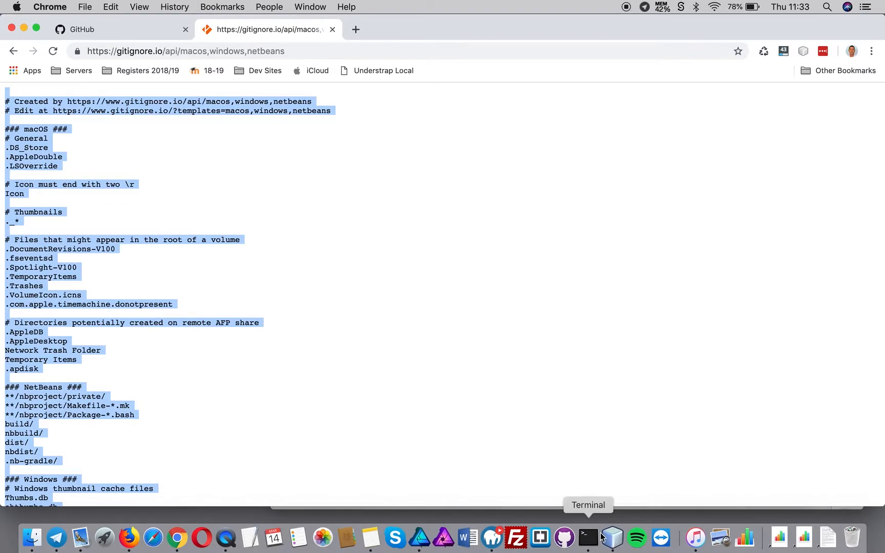
click(611, 536)
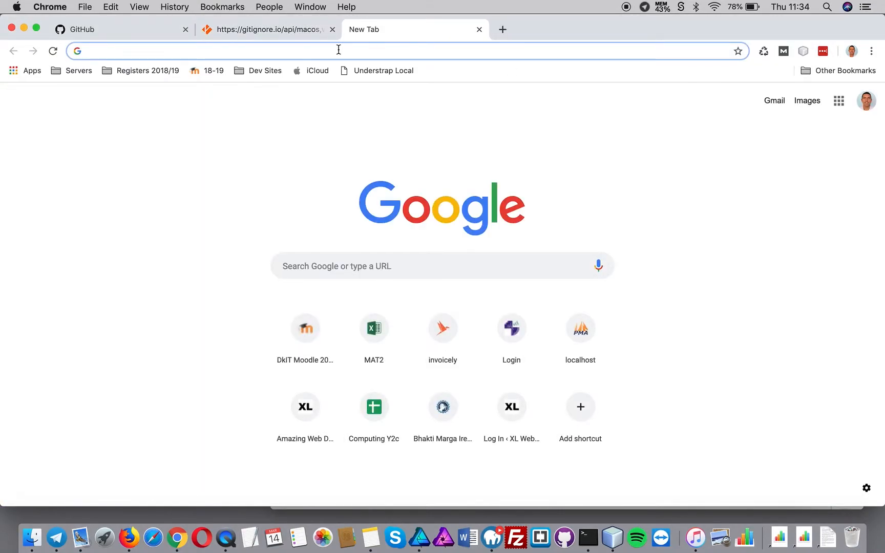
Step: Search Google for 'git ignore file', then return to the NetBeans project window
text(git)
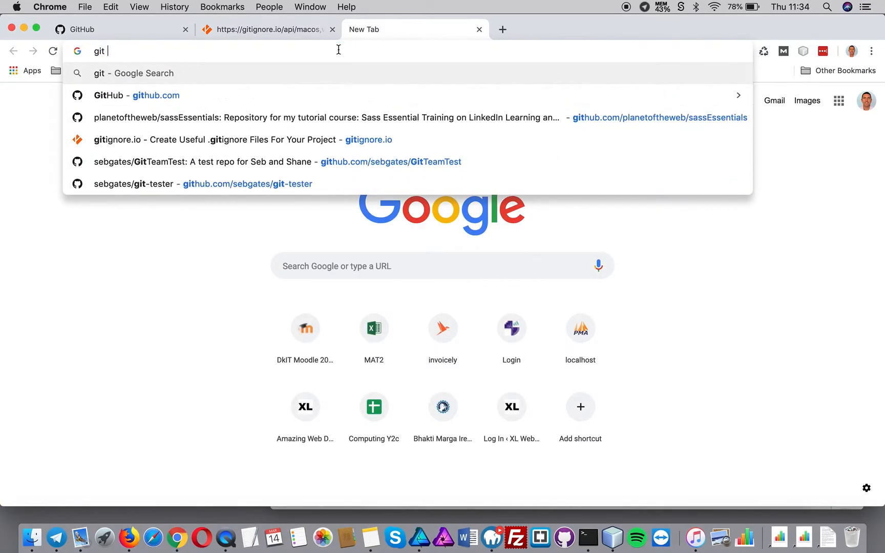
text(ignore)
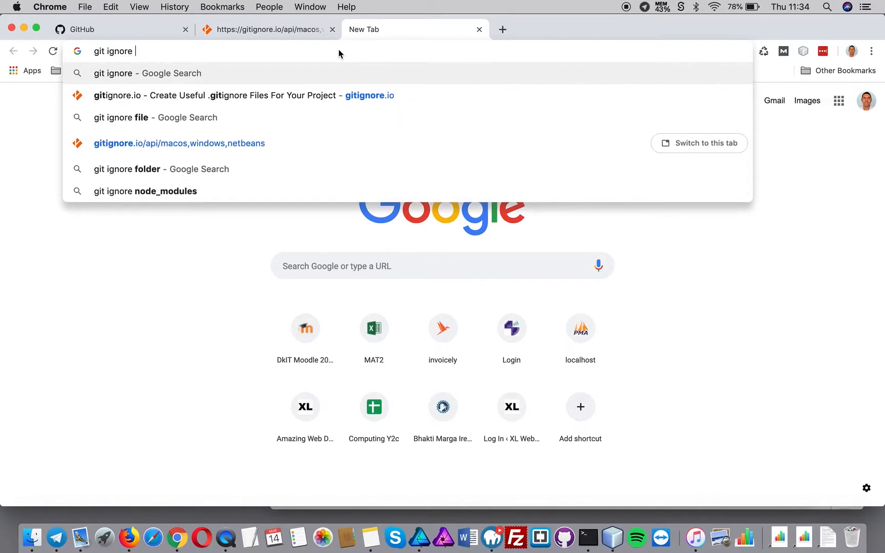
click(156, 117)
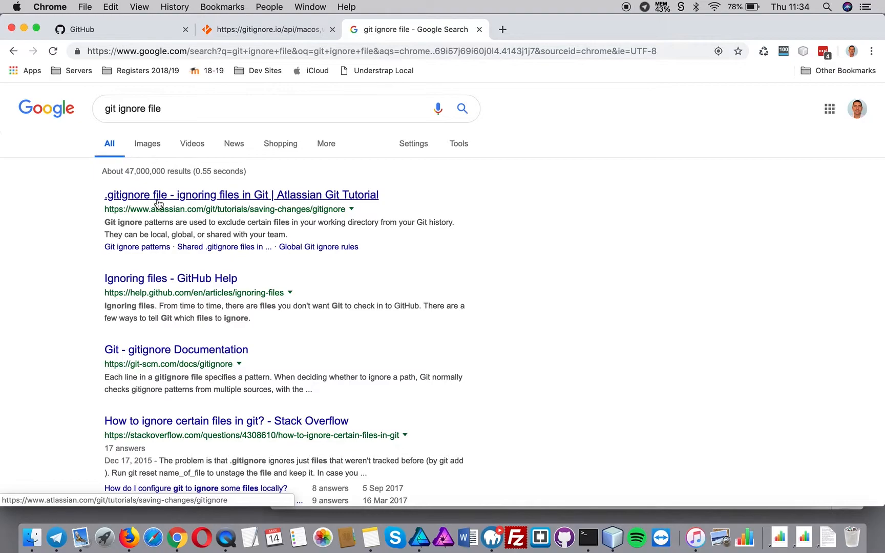
click(611, 537)
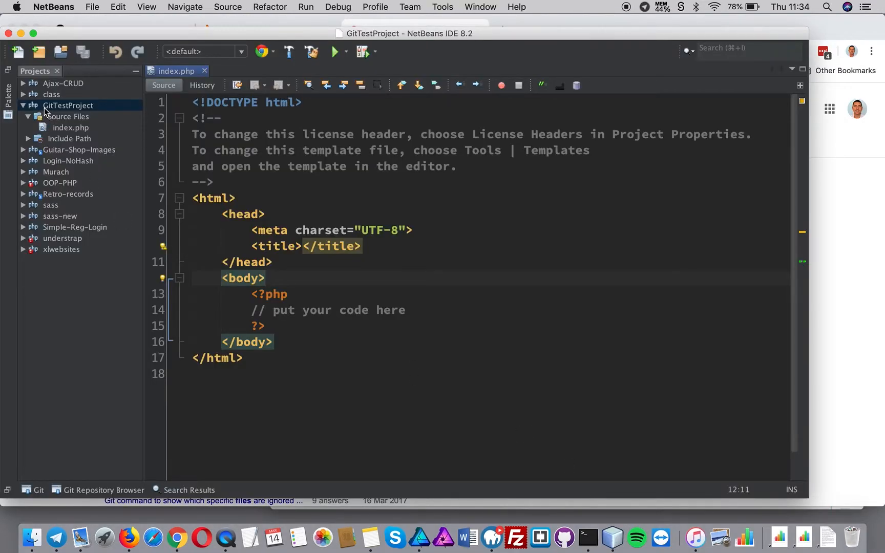
Step: Start a new Other > Empty File from Source Files and name it .gitignore
right_click(68, 116)
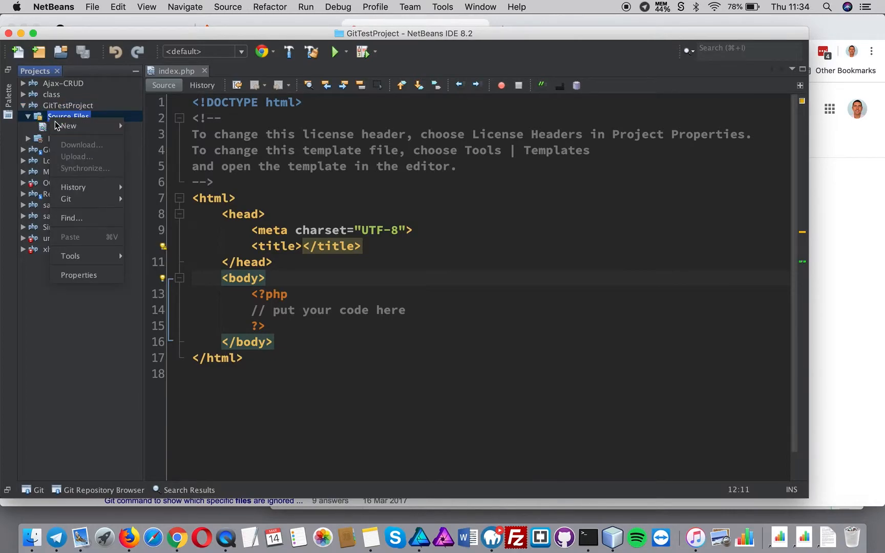
click(69, 125)
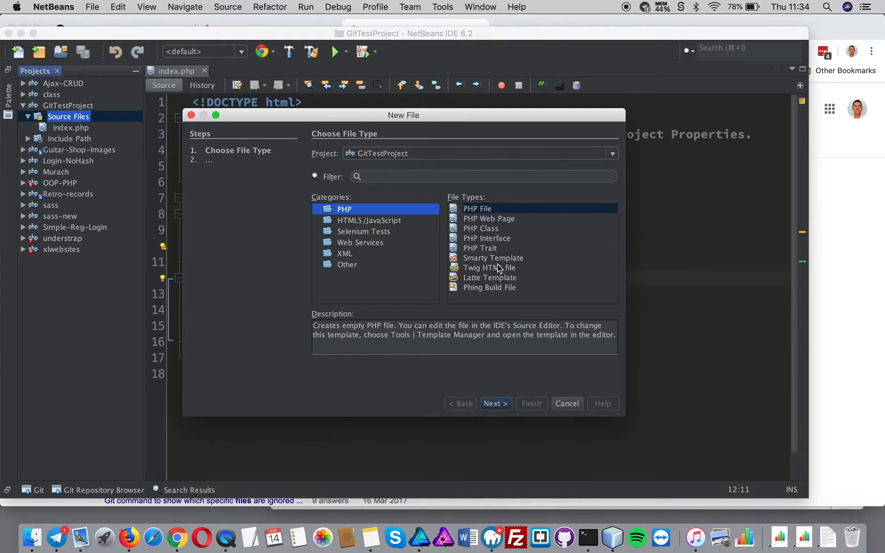
click(347, 265)
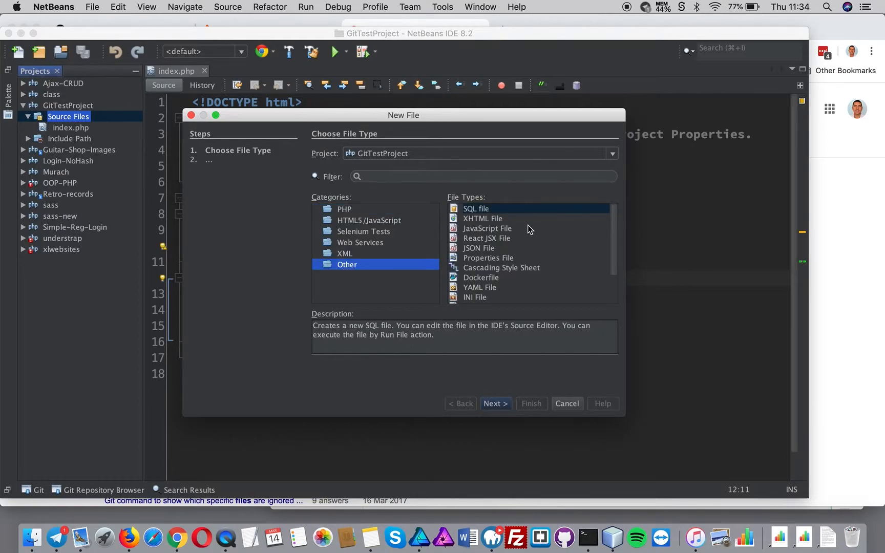
click(481, 289)
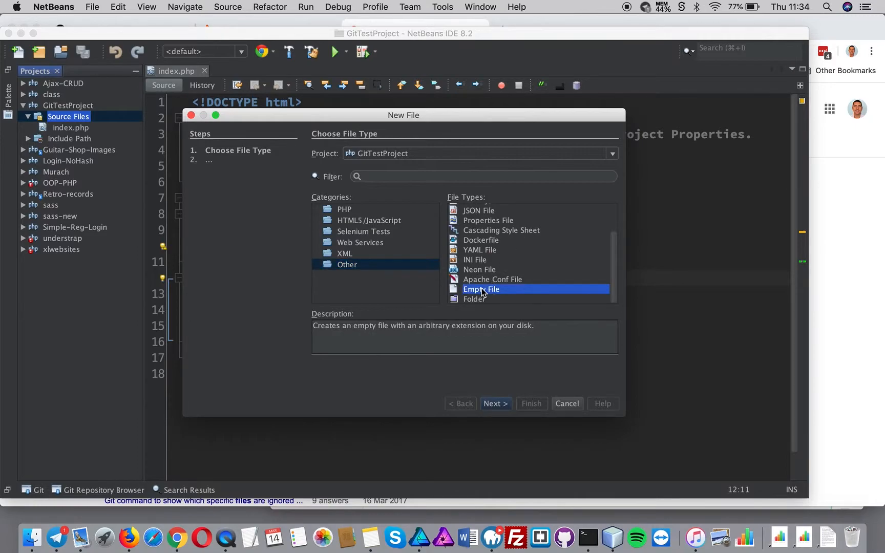
click(495, 403)
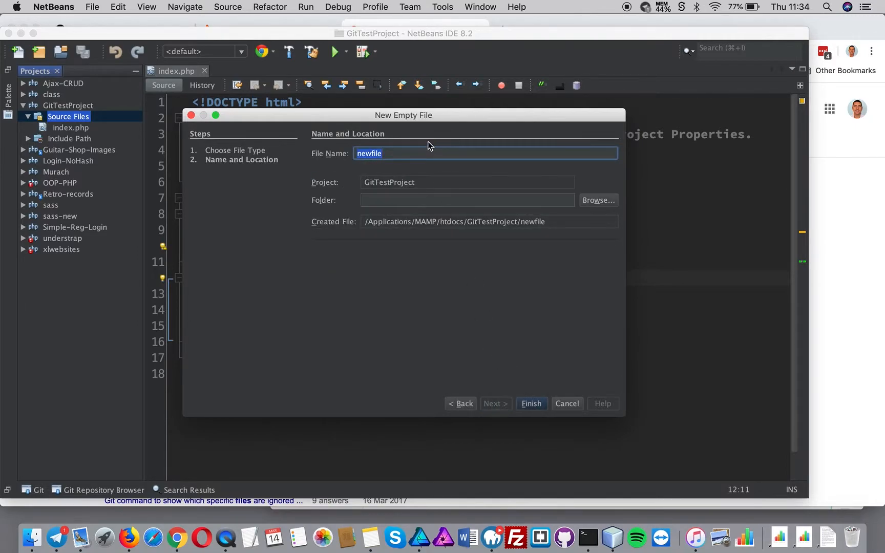
text(.gitignore)
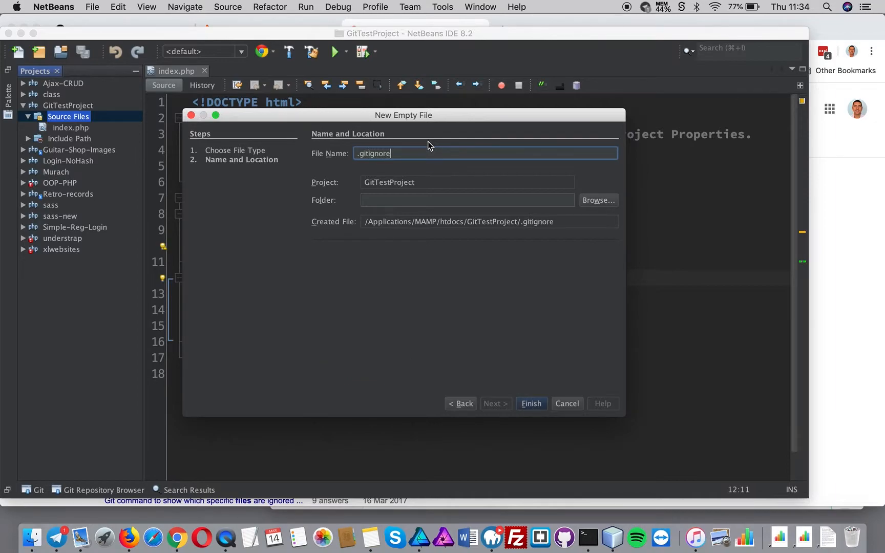
mouse_move(380, 180)
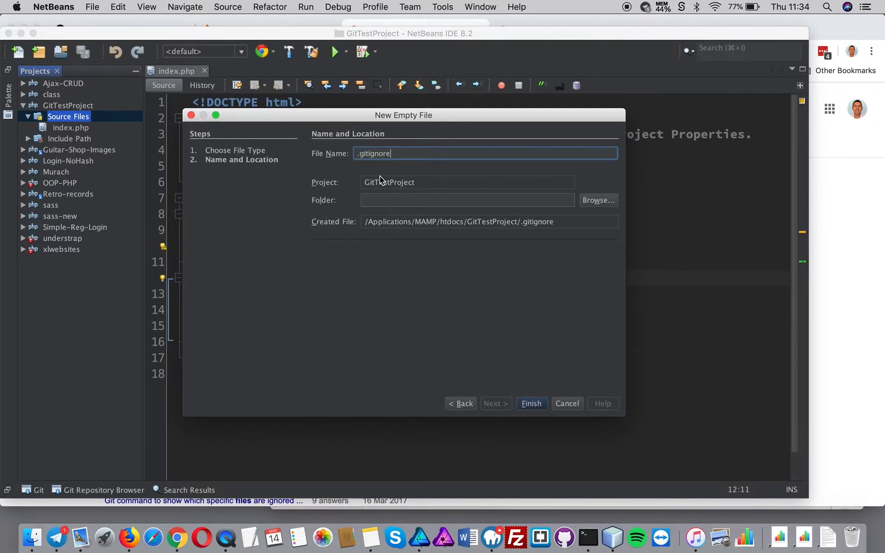
Step: Finish creating .gitignore, paste the generated rules and save with Save All
click(530, 403)
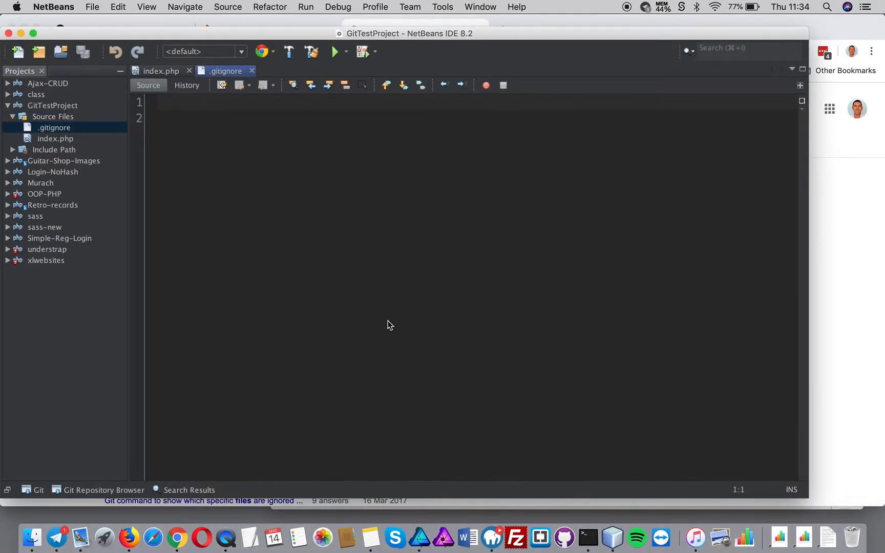
mouse_move(167, 99)
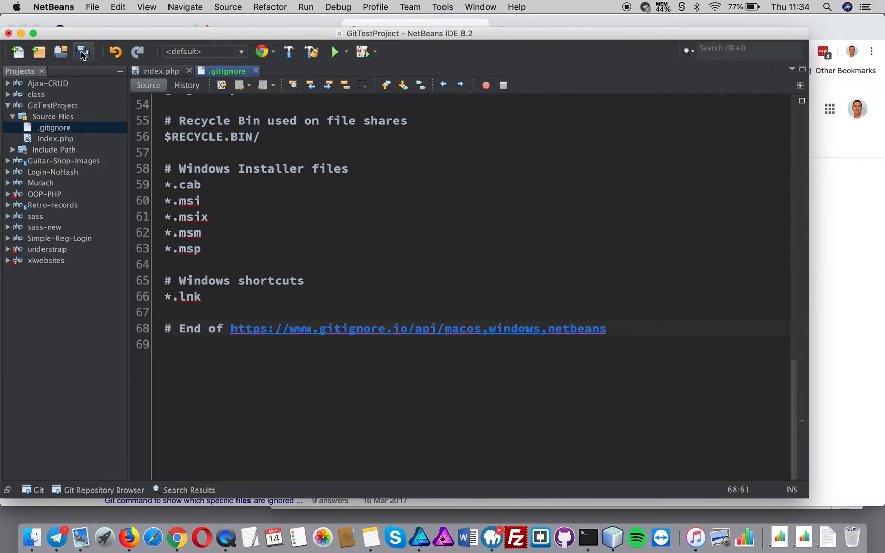
click(83, 52)
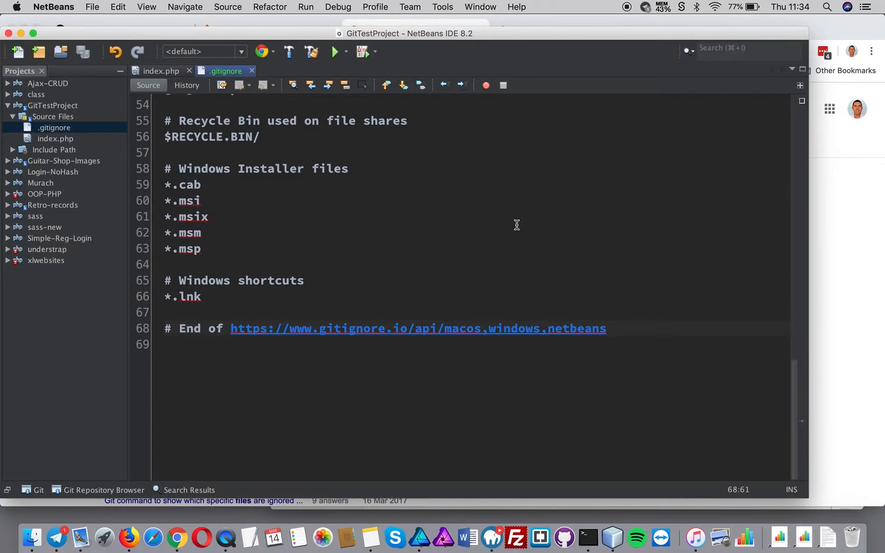
click(607, 329)
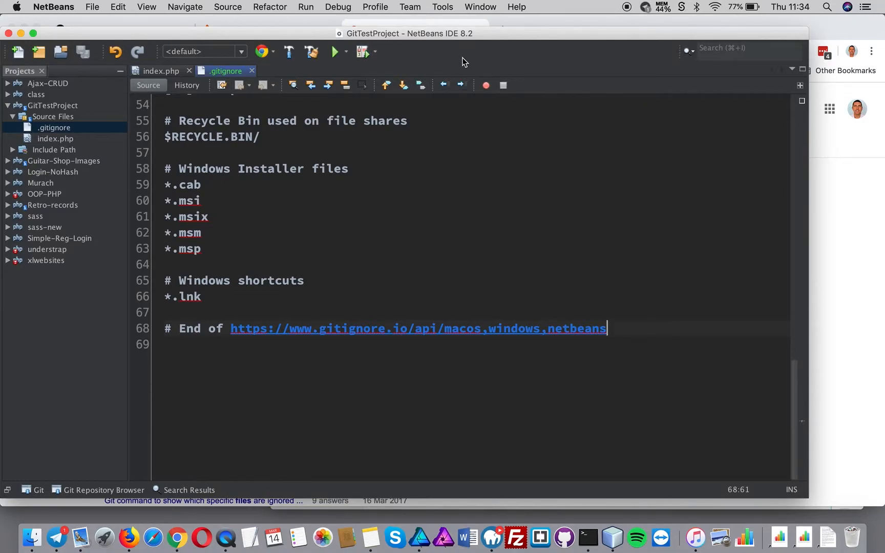
mouse_move(567, 4)
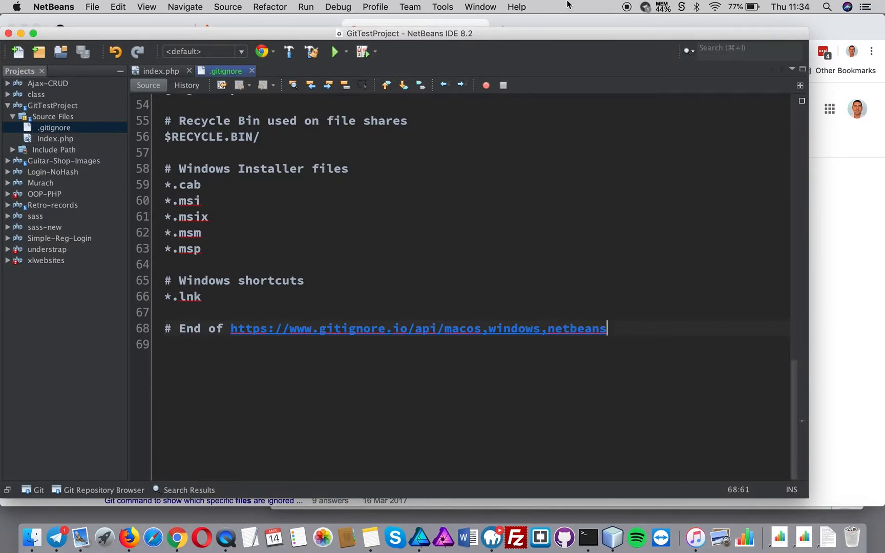